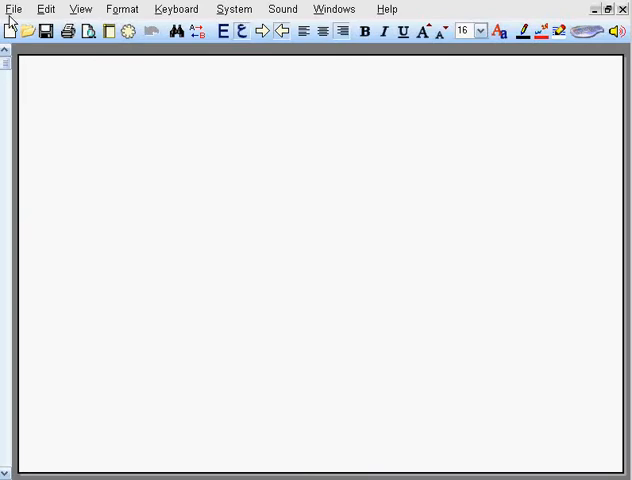
# Open the File menu to reach the Borders command.
pyautogui.click(15, 9)
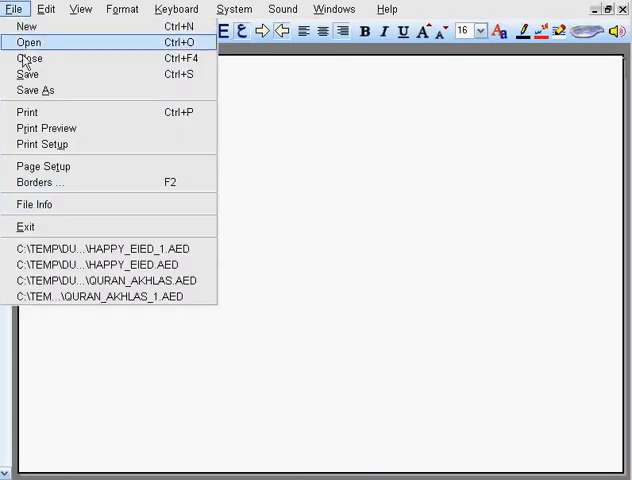
pyautogui.moveTo(45, 182)
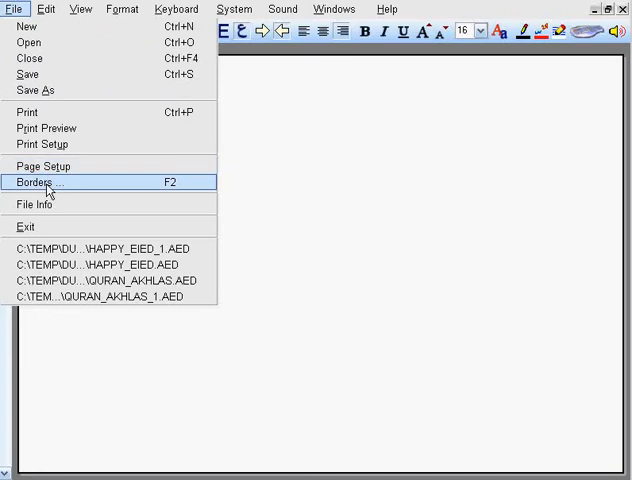
pyautogui.moveTo(100, 192)
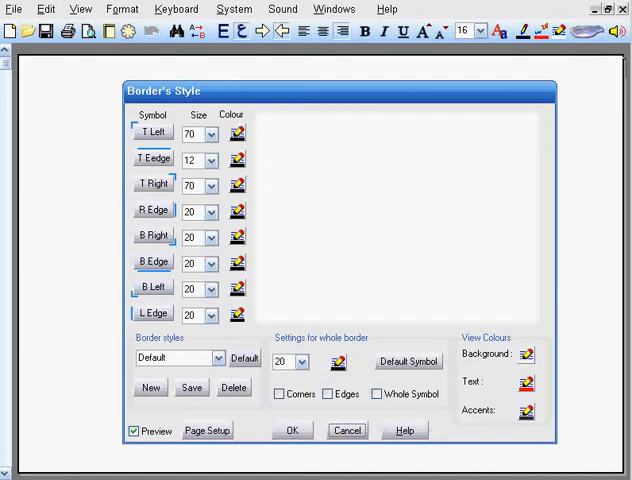
# Apply the Style9 orange patterned border from the saved border styles.
pyautogui.click(205, 358)
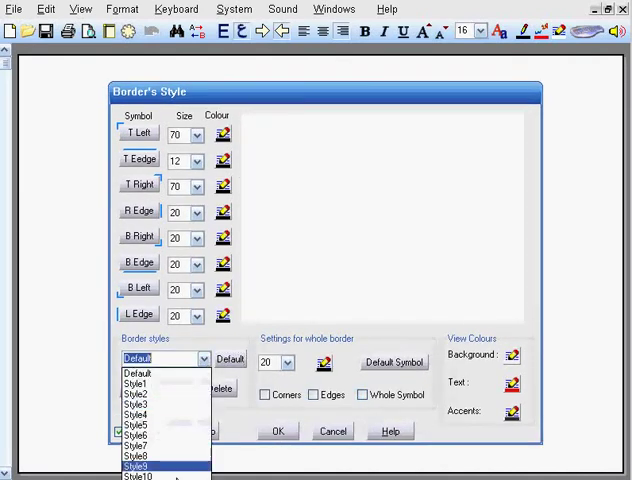
pyautogui.click(135, 455)
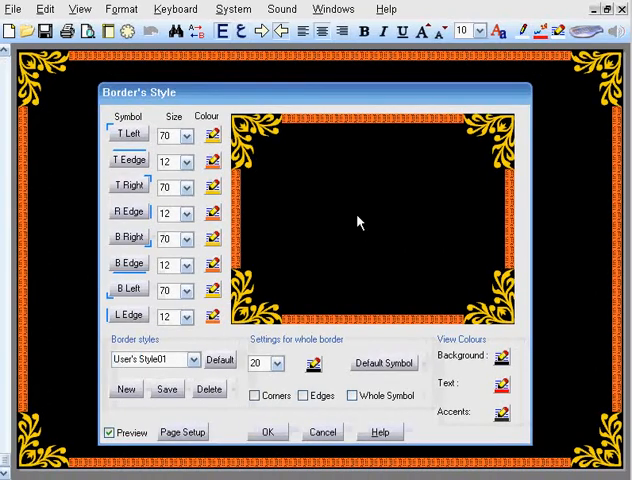
pyautogui.moveTo(250, 150)
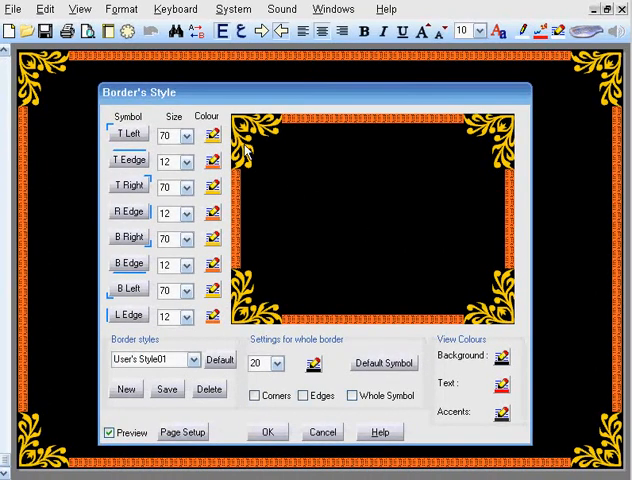
pyautogui.moveTo(510, 147)
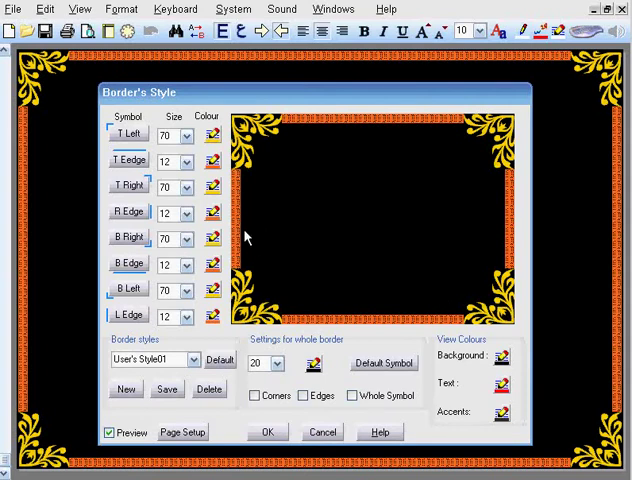
pyautogui.moveTo(502, 203)
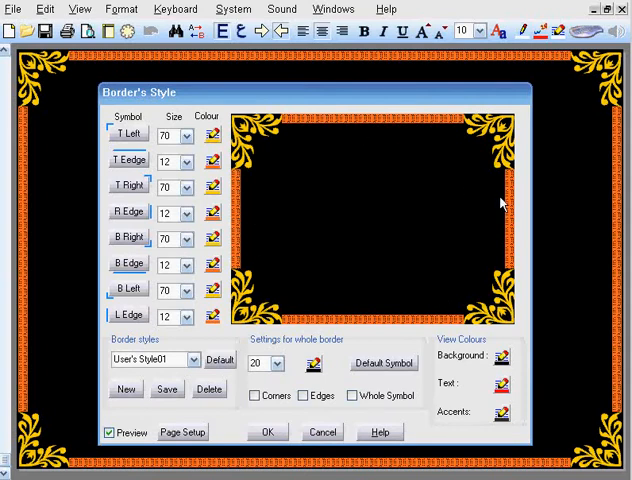
pyautogui.moveTo(380, 227)
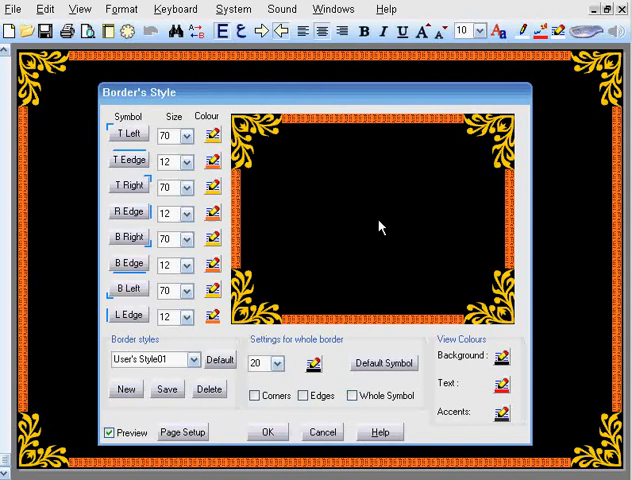
pyautogui.moveTo(371, 224)
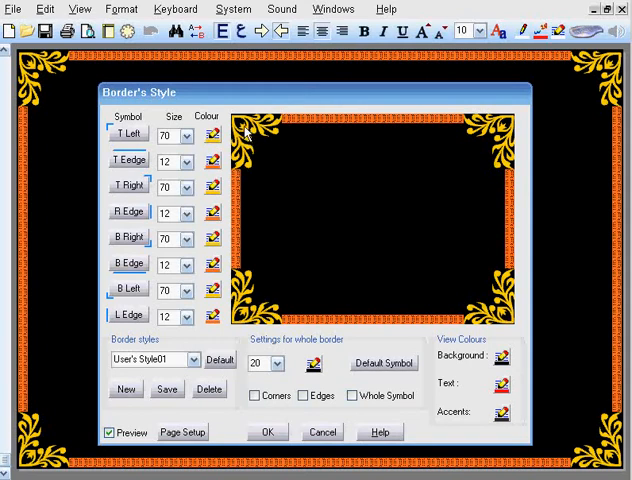
# Insert the gold calligraphic Allah symbol into the top-left and top-right corners.
pyautogui.click(211, 134)
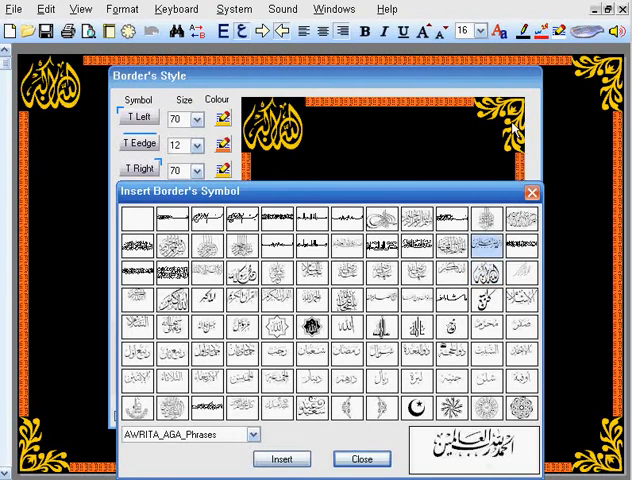
pyautogui.click(485, 282)
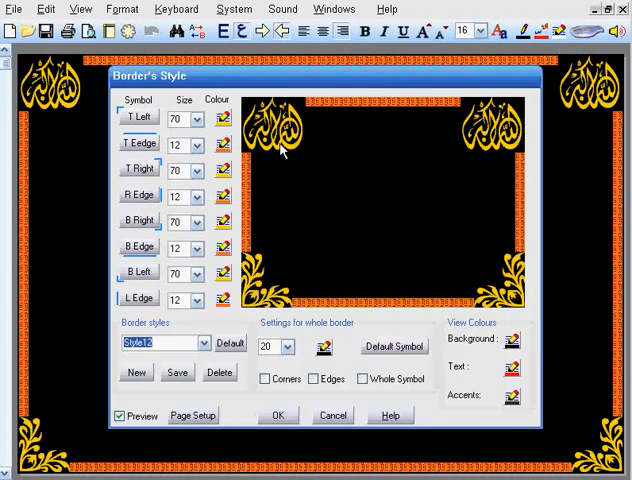
pyautogui.click(222, 119)
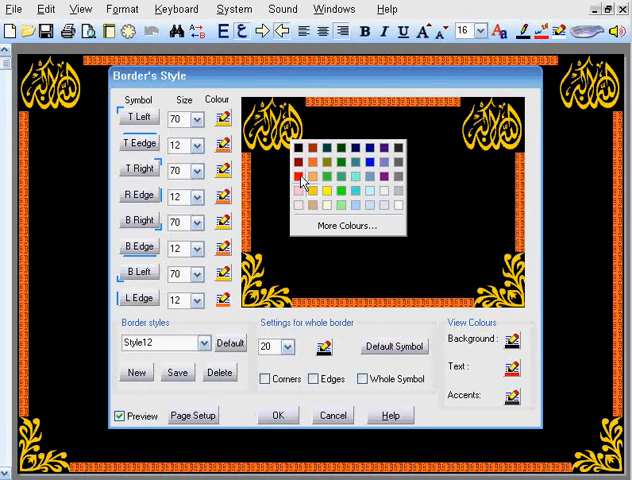
pyautogui.click(302, 183)
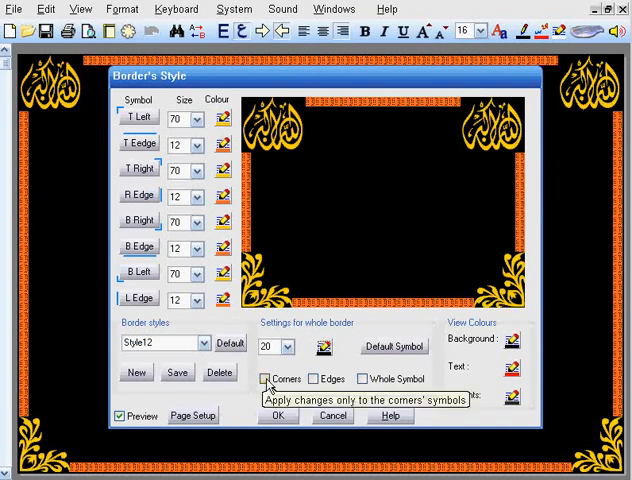
# Enable Corners, set top-left and top-right symbol size to 60, and apply.
pyautogui.click(266, 378)
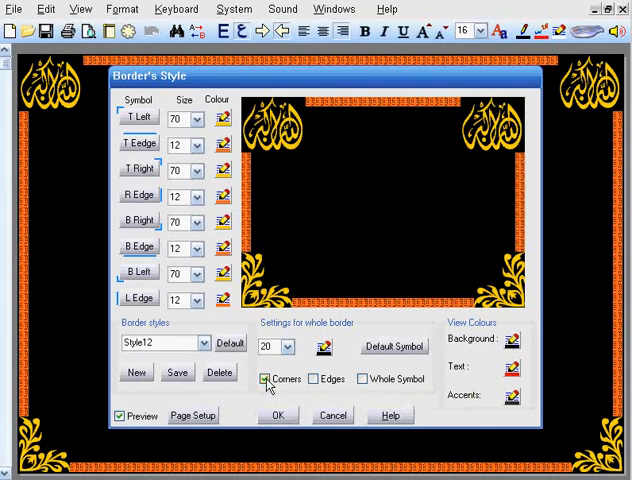
pyautogui.click(329, 348)
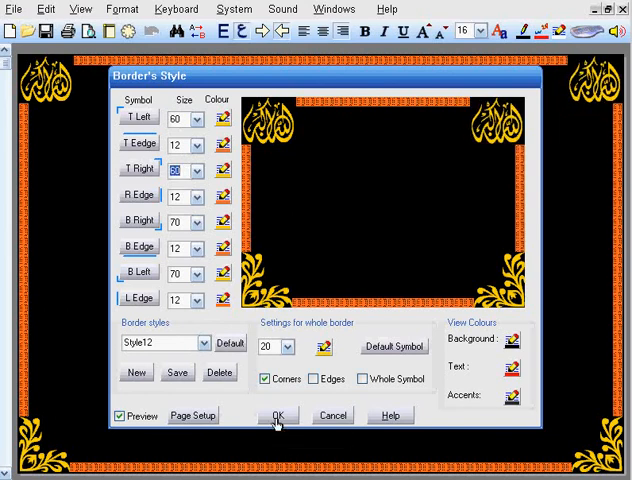
pyautogui.click(278, 415)
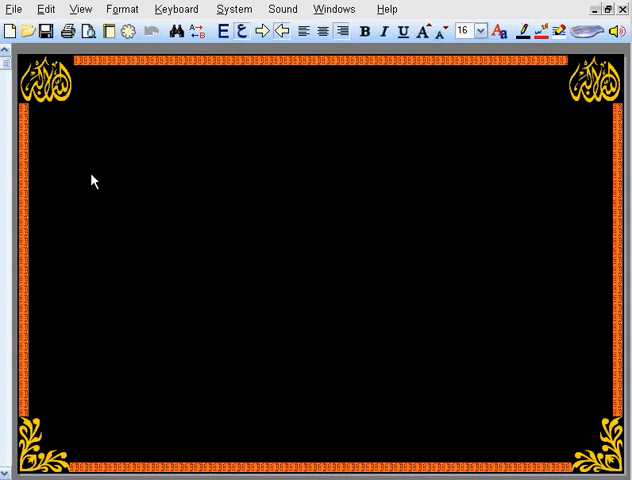